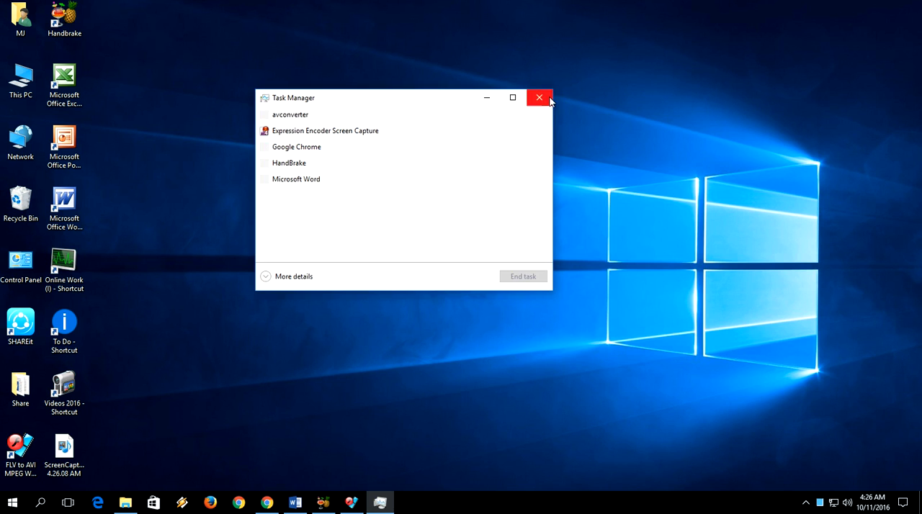
- Close the Task Manager window with its title-bar X, leaving only the desktop
{"action": "left_click", "coordinate": [539, 97]}
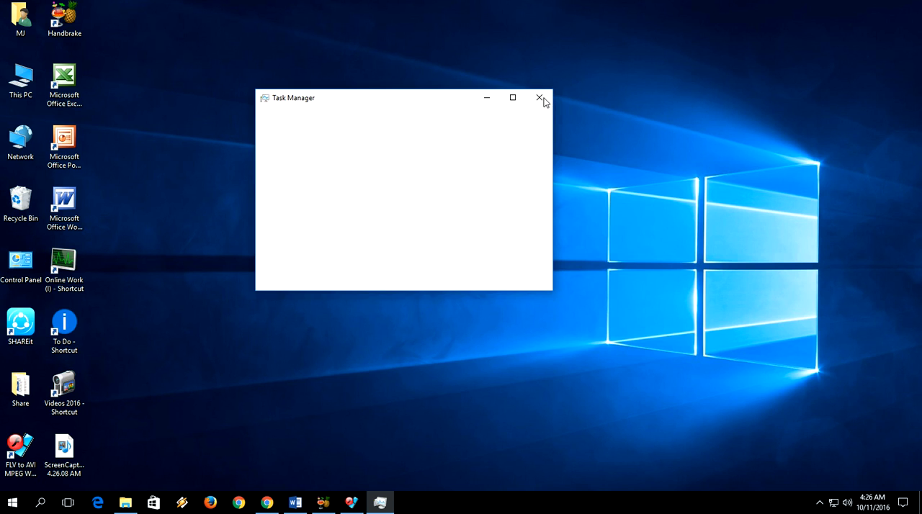
{"action": "left_click", "coordinate": [539, 98]}
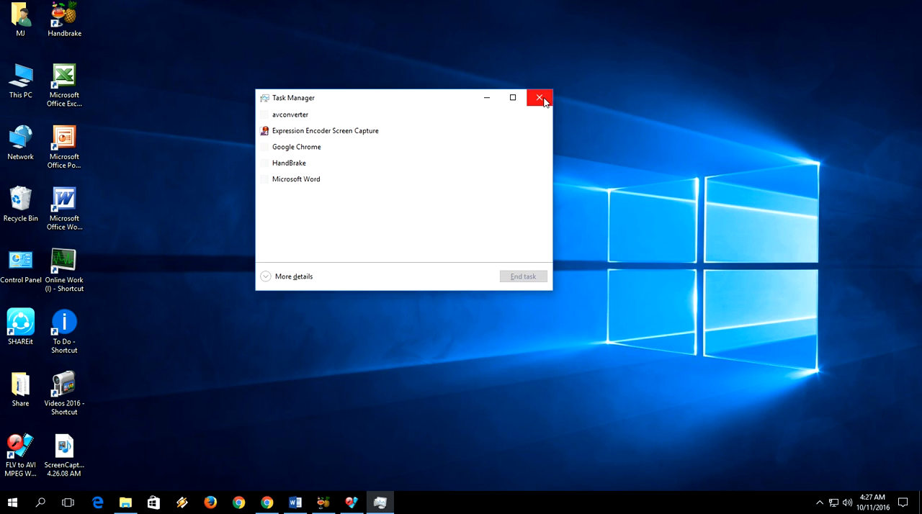
{"action": "left_click", "coordinate": [539, 98]}
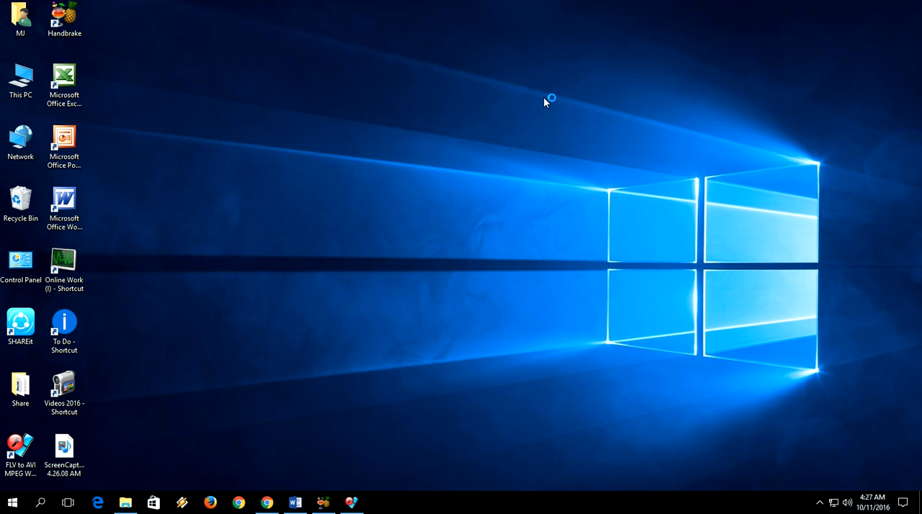
- Reopen compact Task Manager listing avconverter, Expression Encoder, Chrome, HandBrake and Word
{"action": "left_click", "coordinate": [381, 503]}
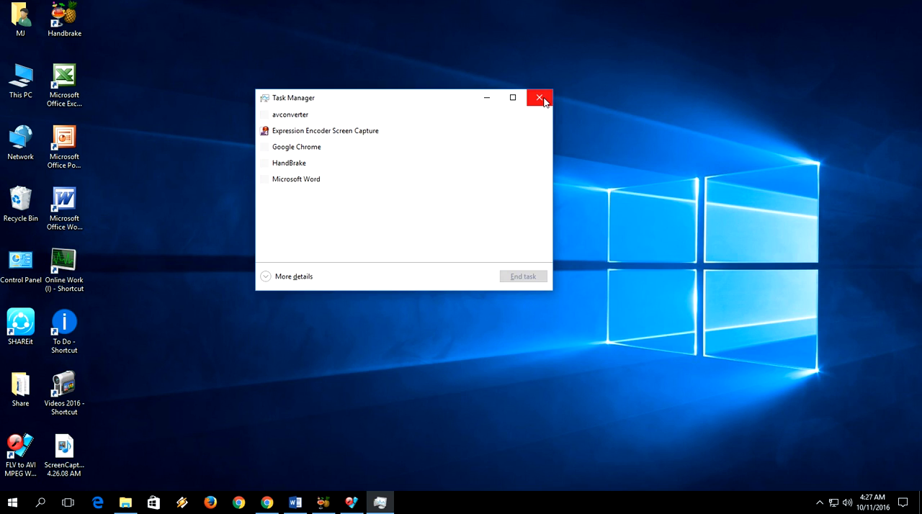
{"action": "mouse_move", "coordinate": [324, 159]}
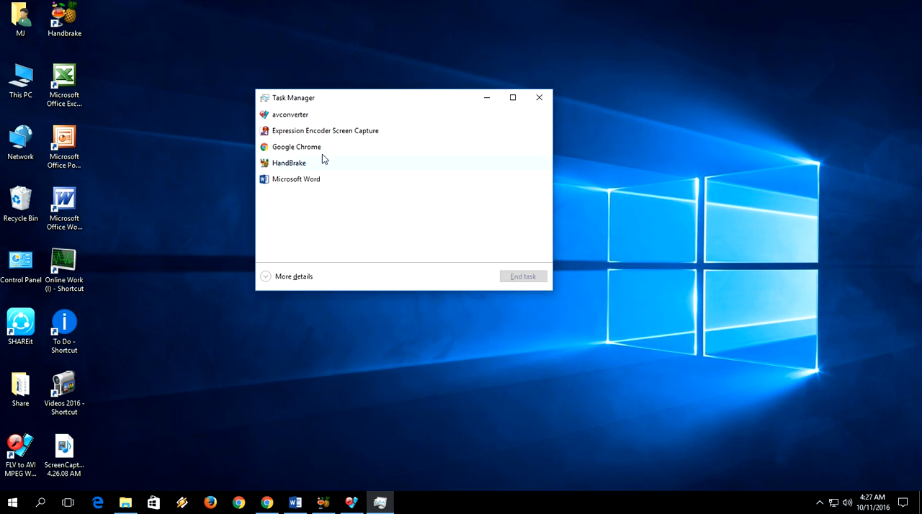
{"action": "mouse_move", "coordinate": [302, 181]}
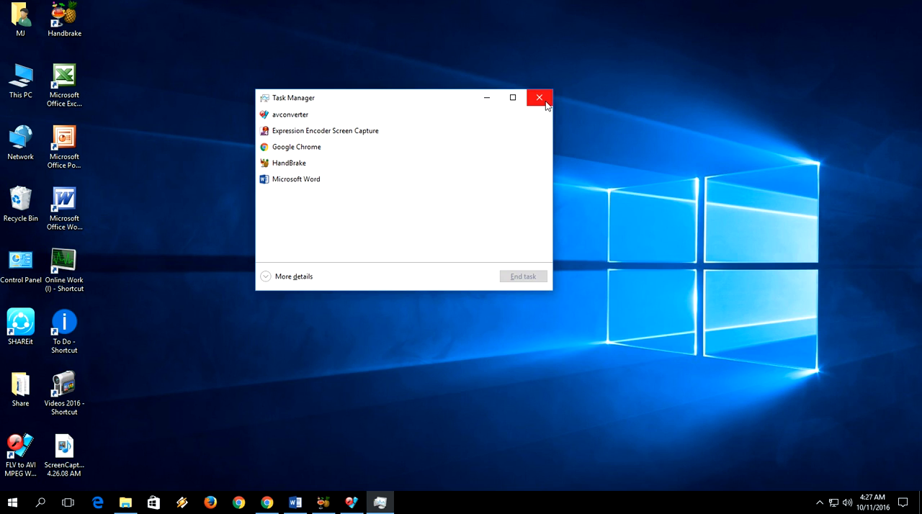
{"action": "mouse_move", "coordinate": [539, 98]}
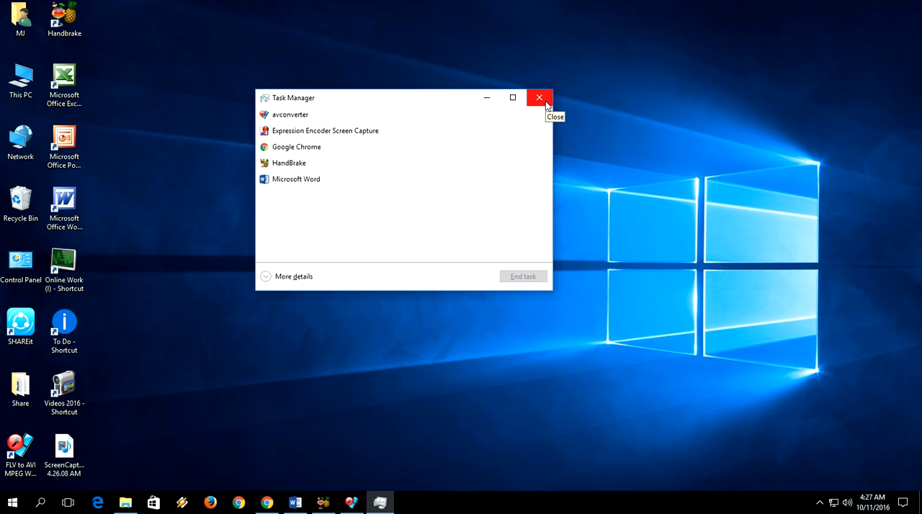